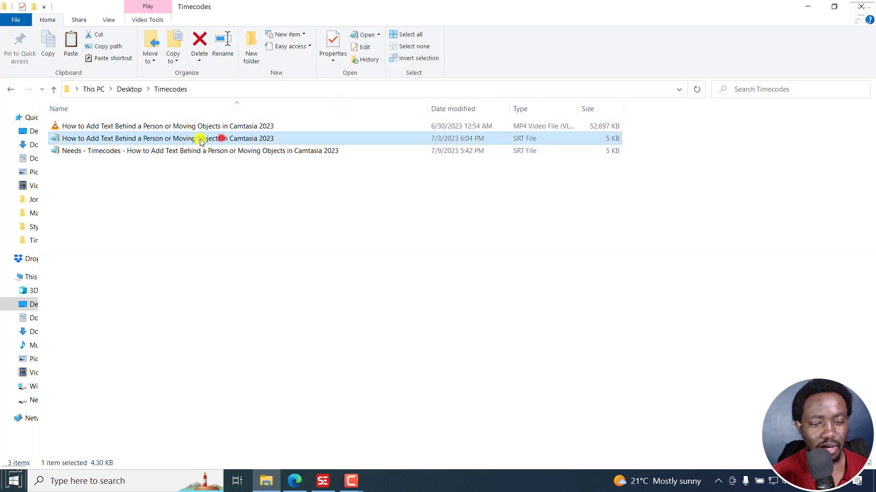
Pick out the Camtasia tutorial video and the 'Needs - Timecodes' subtitle file in the Timecodes folder
{"action": "left_click", "coordinate": [168, 126]}
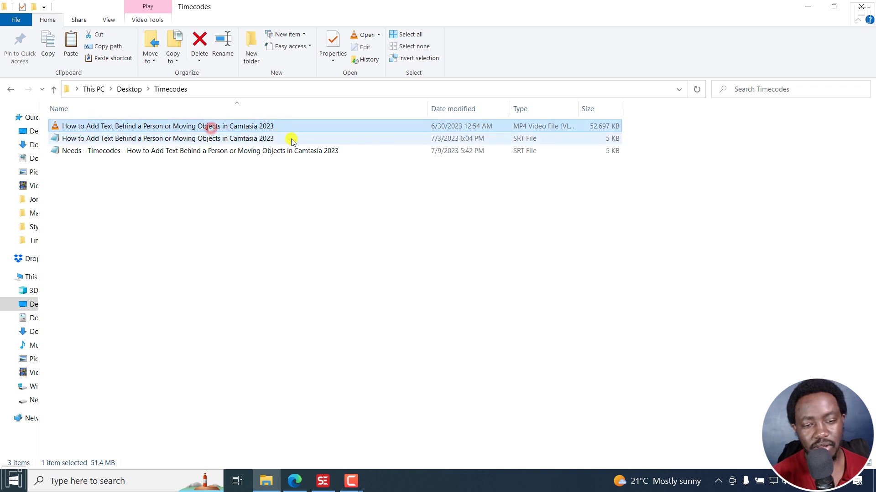
{"action": "left_click", "coordinate": [198, 151]}
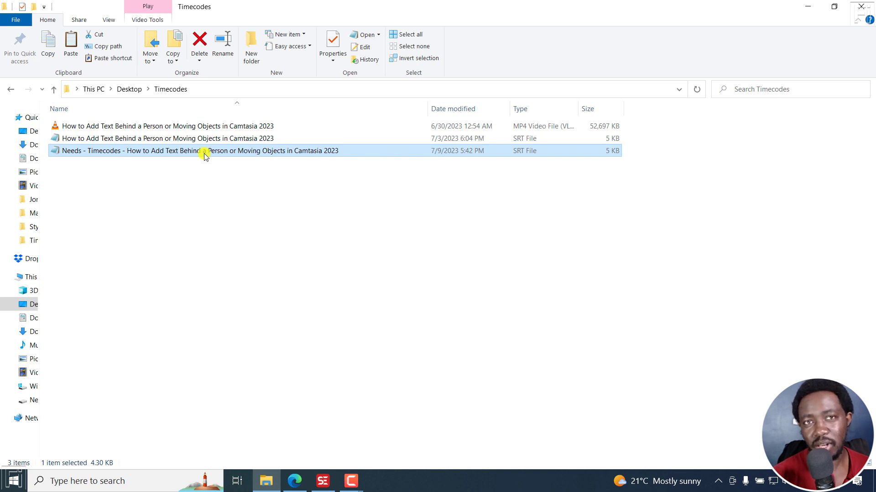
{"action": "mouse_move", "coordinate": [340, 462]}
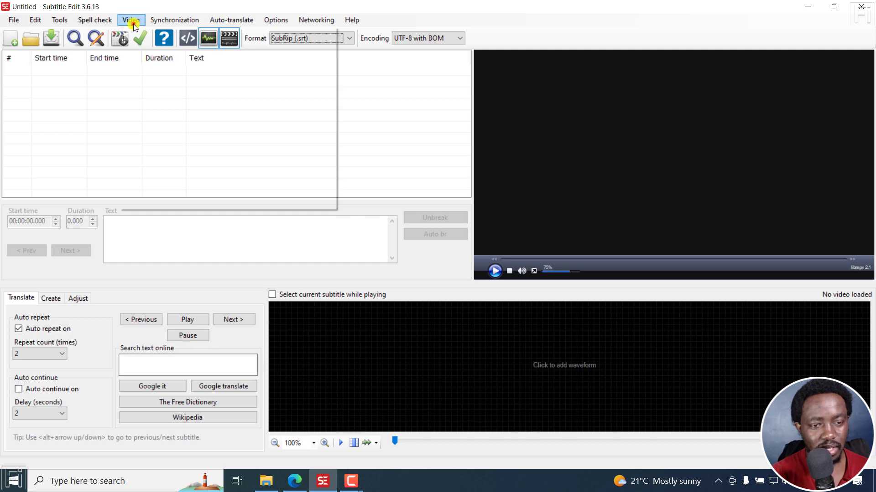
Load the Camtasia tutorial MP4, then its correctly timed SRT while keeping the video
{"action": "left_click", "coordinate": [130, 19]}
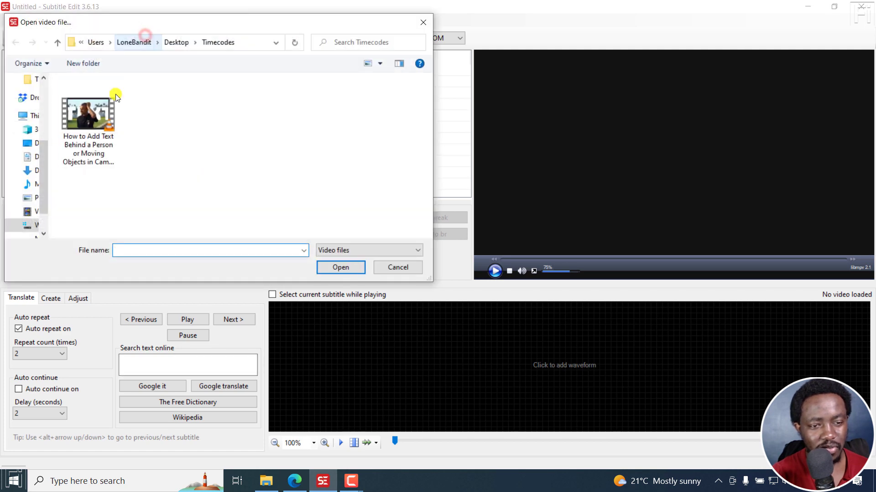
{"action": "left_click", "coordinate": [397, 268]}
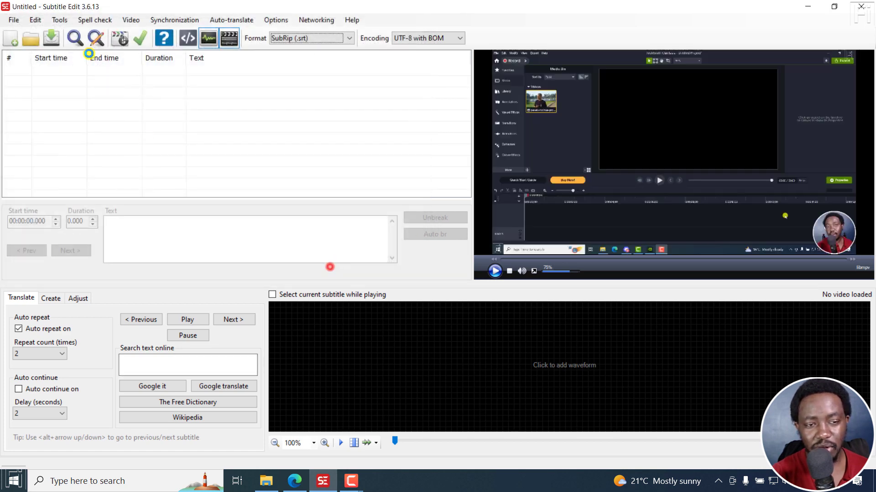
{"action": "left_click", "coordinate": [13, 19]}
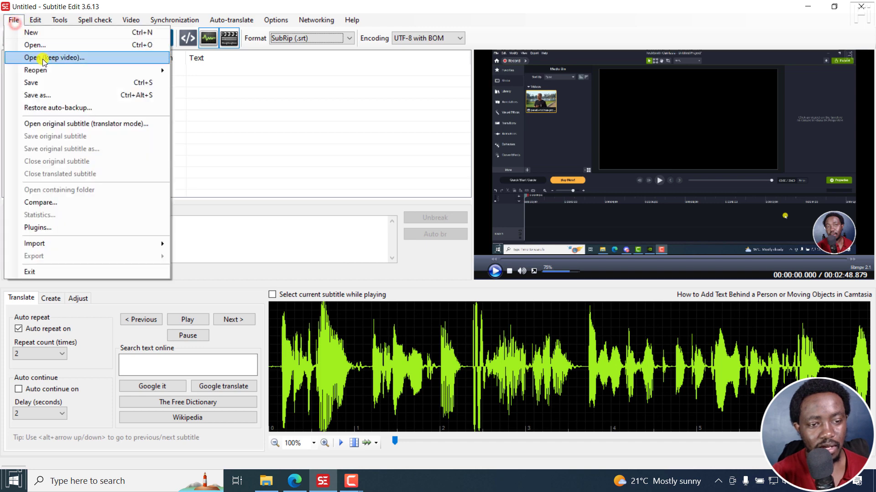
{"action": "left_click", "coordinate": [52, 58]}
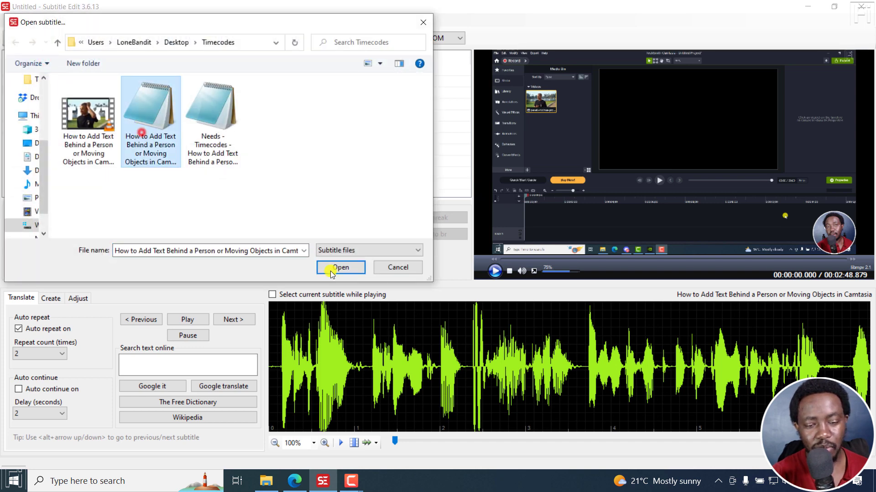
{"action": "left_click", "coordinate": [341, 267]}
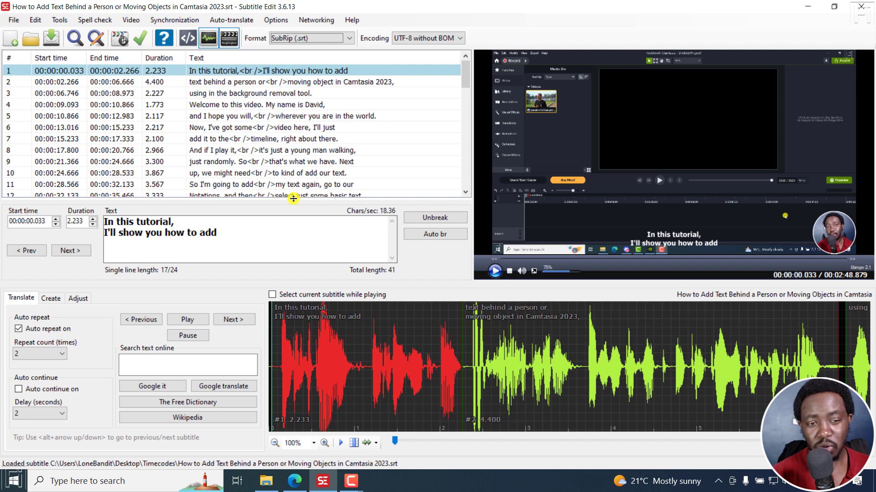
{"action": "mouse_move", "coordinate": [203, 104]}
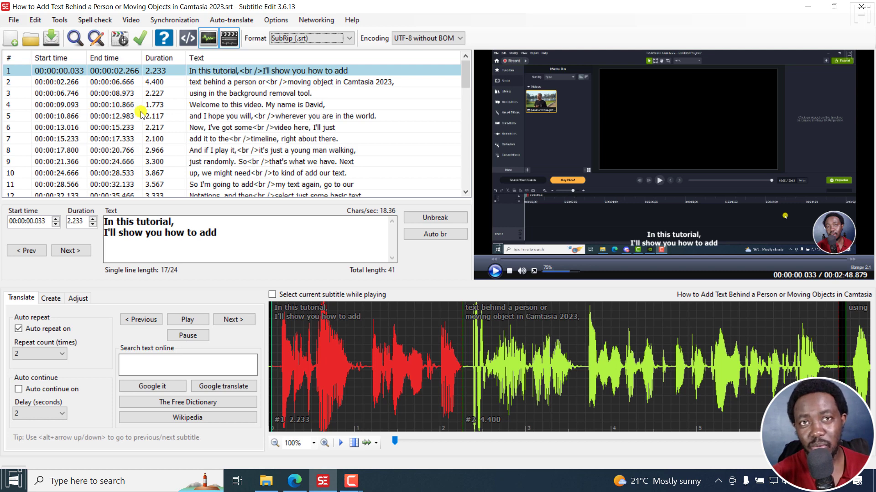
Start the custom text format export from the File menu
{"action": "left_click", "coordinate": [13, 19]}
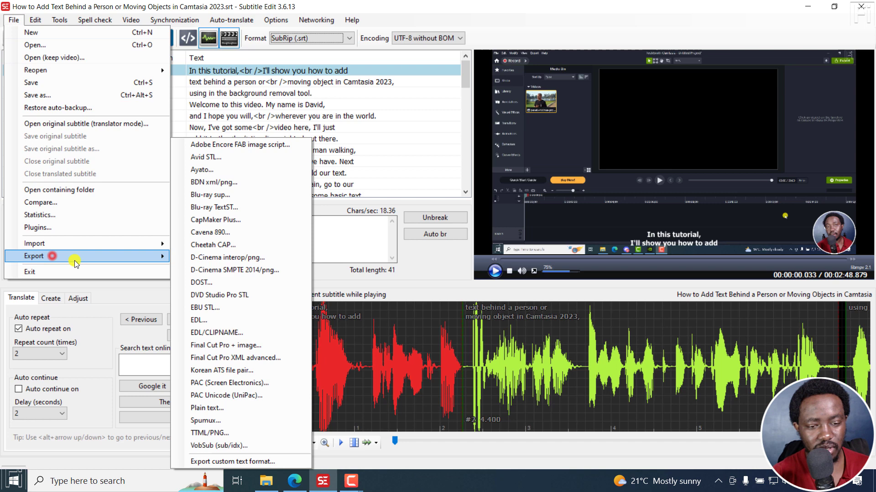
{"action": "mouse_move", "coordinate": [241, 462]}
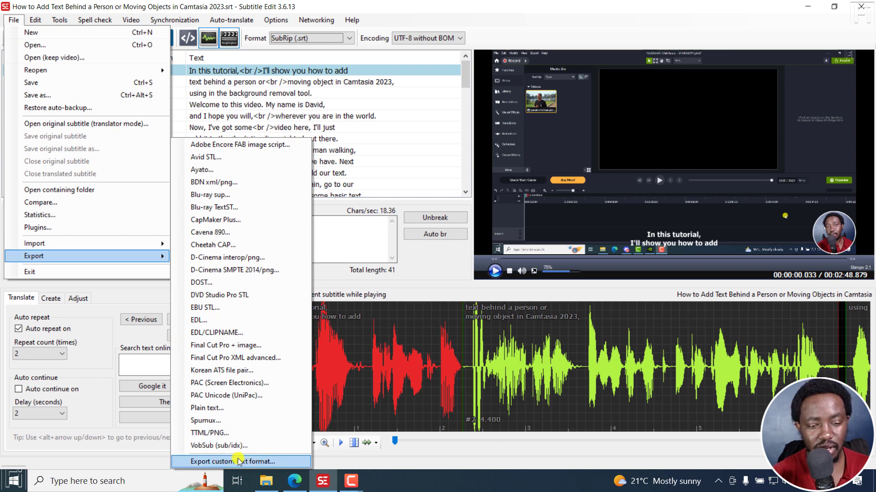
{"action": "left_click", "coordinate": [228, 461]}
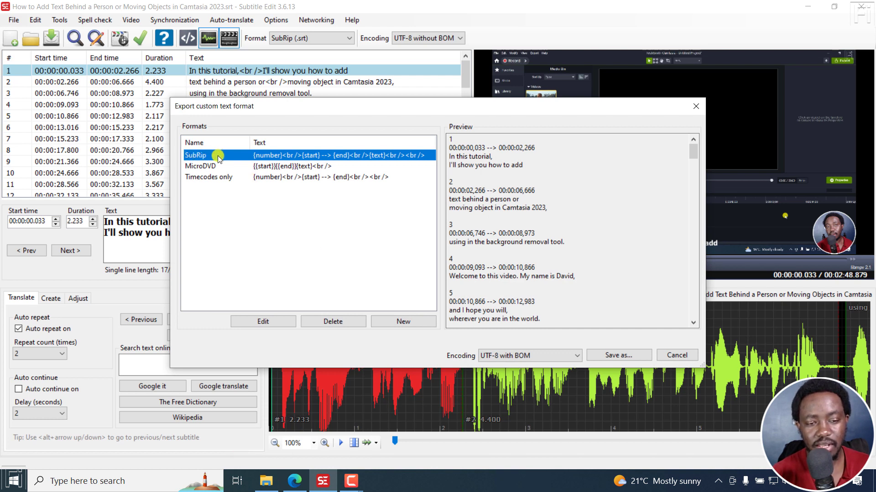
{"action": "mouse_move", "coordinate": [244, 162]}
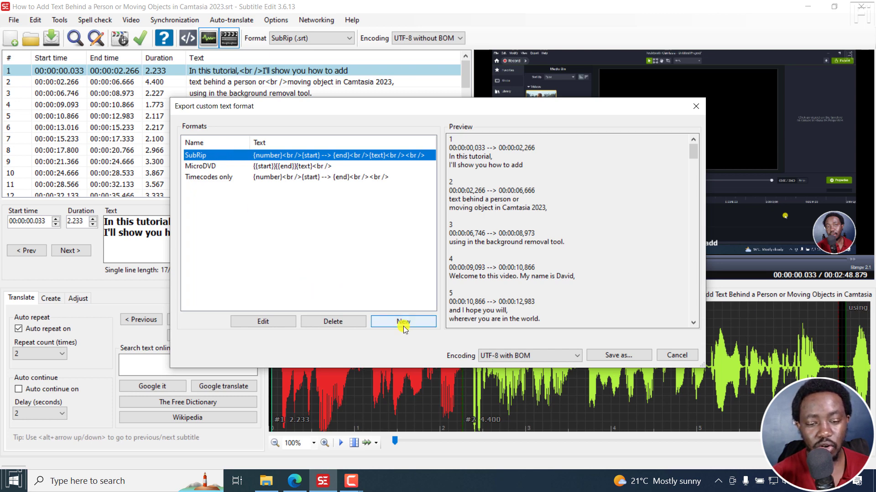
Create a 'Timecodes Template' format holding only numbers and start/end times, and confirm it
{"action": "left_click", "coordinate": [403, 322]}
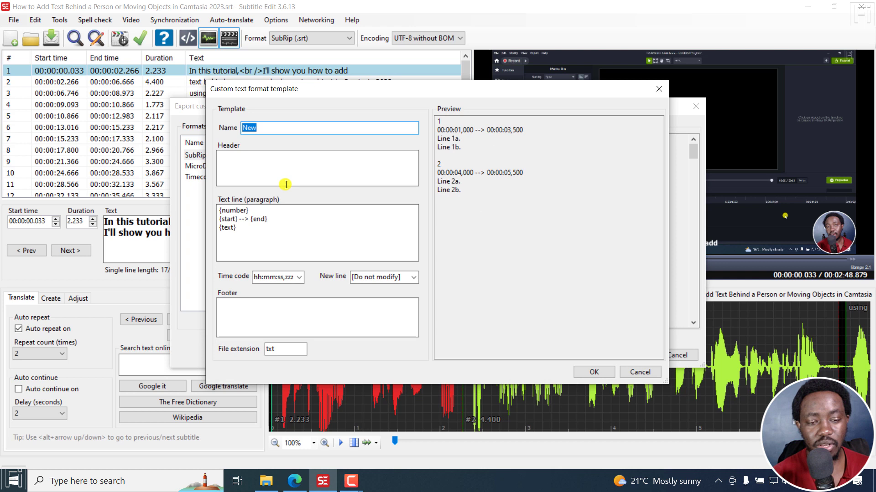
{"action": "type", "text": "Timecodes Template"}
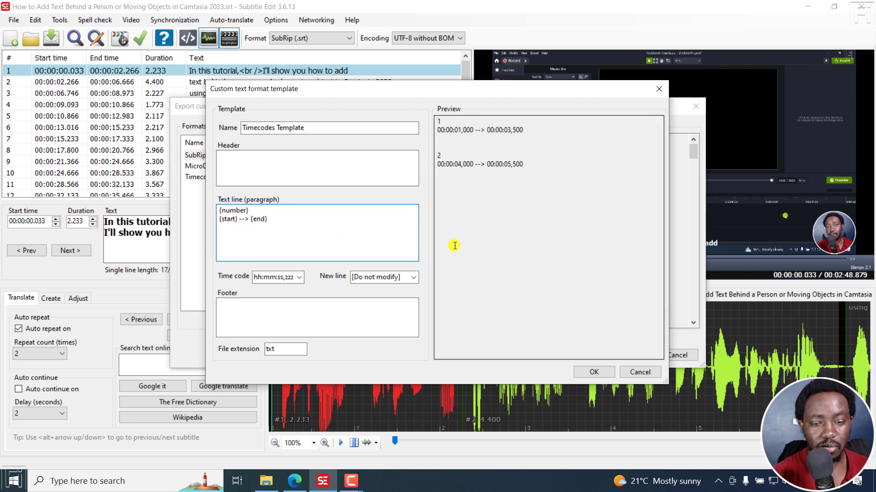
{"action": "mouse_move", "coordinate": [431, 129]}
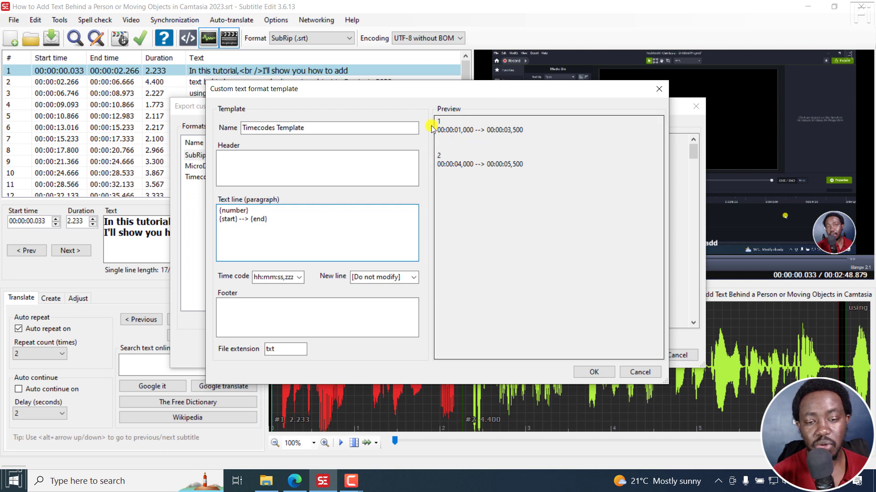
{"action": "mouse_move", "coordinate": [562, 177]}
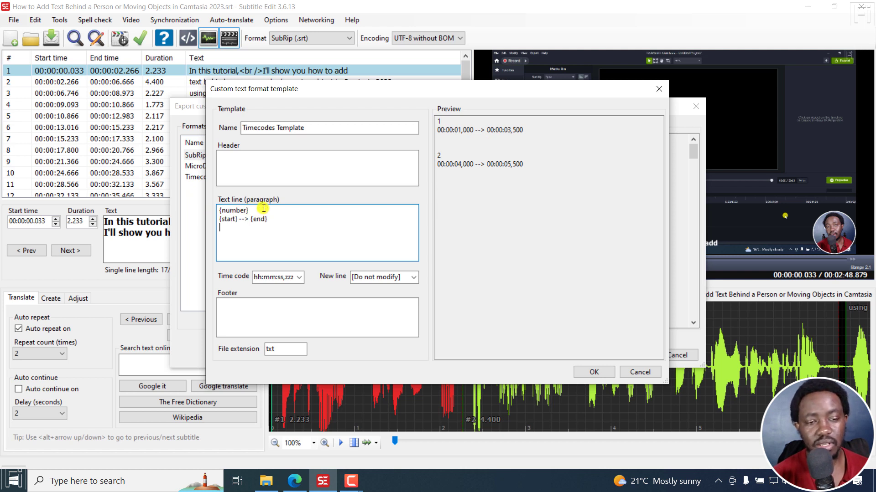
{"action": "mouse_move", "coordinate": [76, 128]}
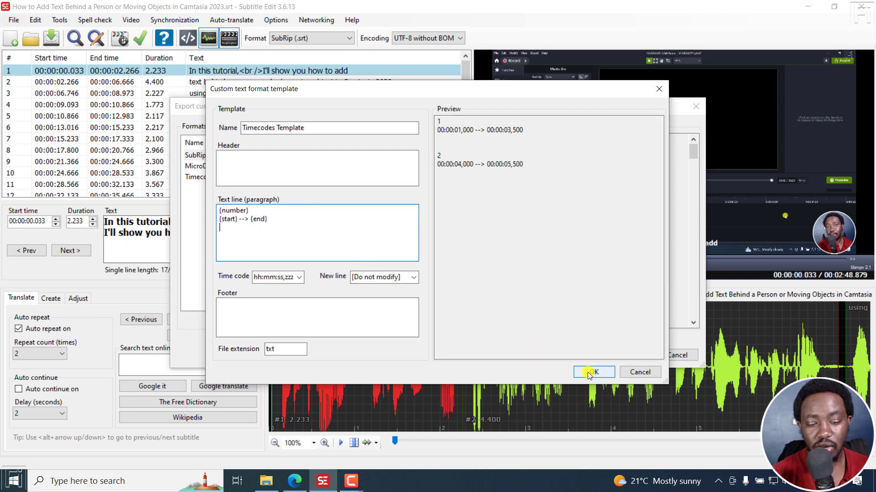
{"action": "left_click", "coordinate": [592, 372]}
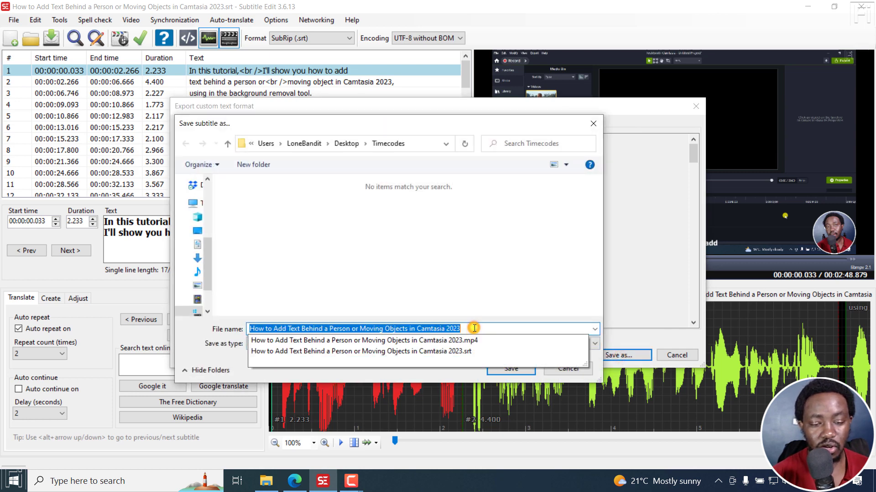
Save the exported timecodes as 'Timecode Template.txt' in the Timecodes folder
{"action": "type", "text": "Timecode T"}
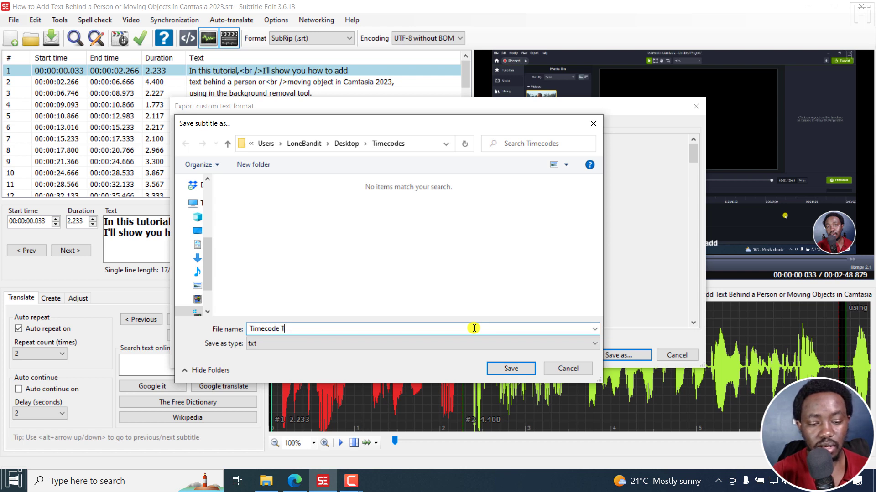
{"action": "type", "text": "empalt"}
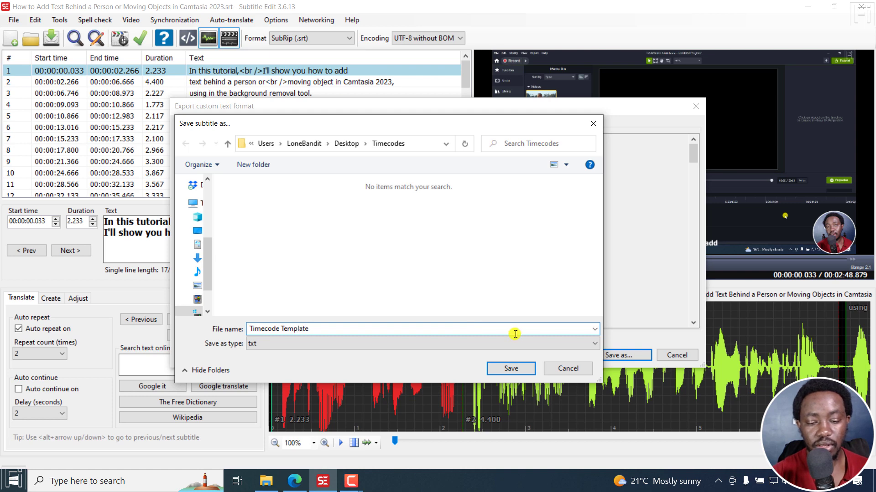
{"action": "left_click", "coordinate": [509, 369]}
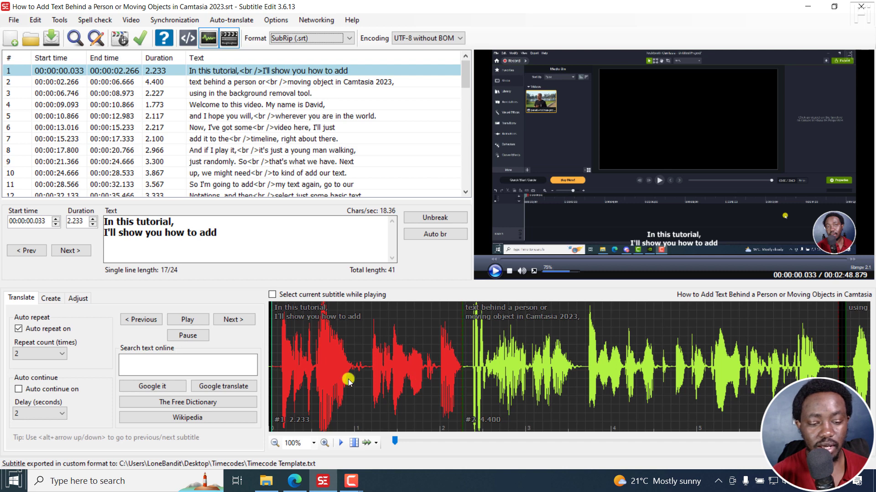
{"action": "left_click", "coordinate": [39, 481]}
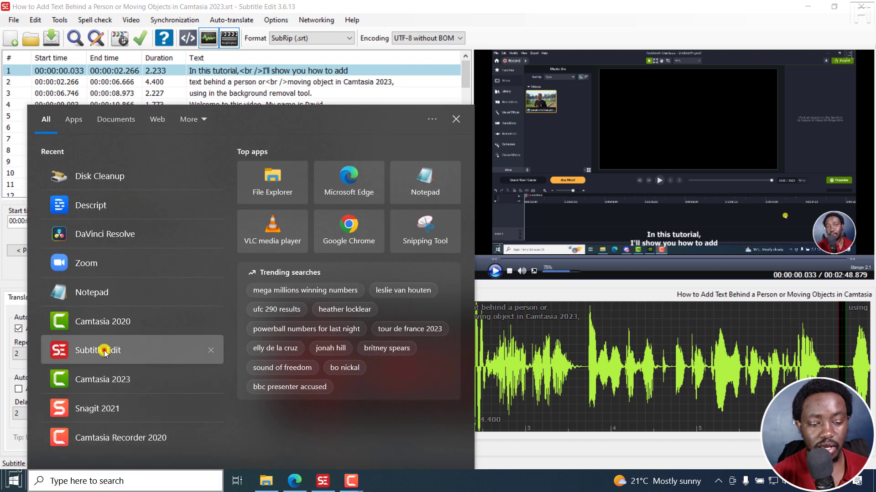
{"action": "left_click", "coordinate": [97, 350]}
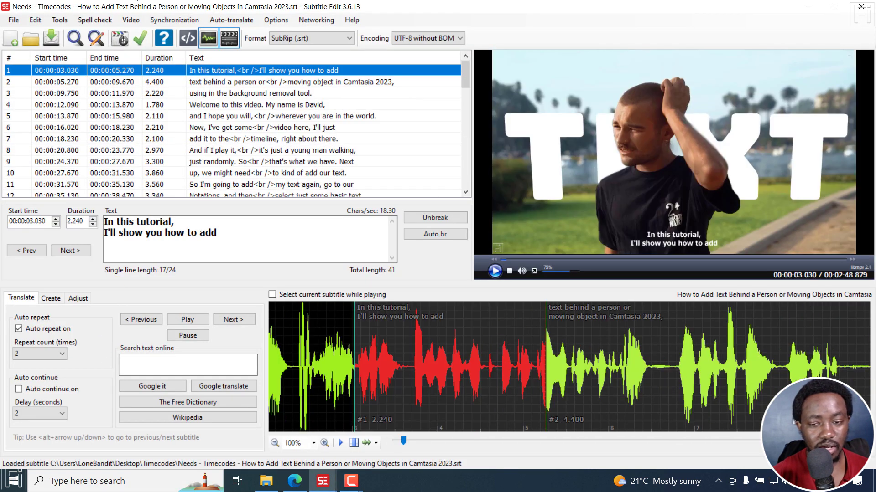
{"action": "left_click", "coordinate": [11, 38]}
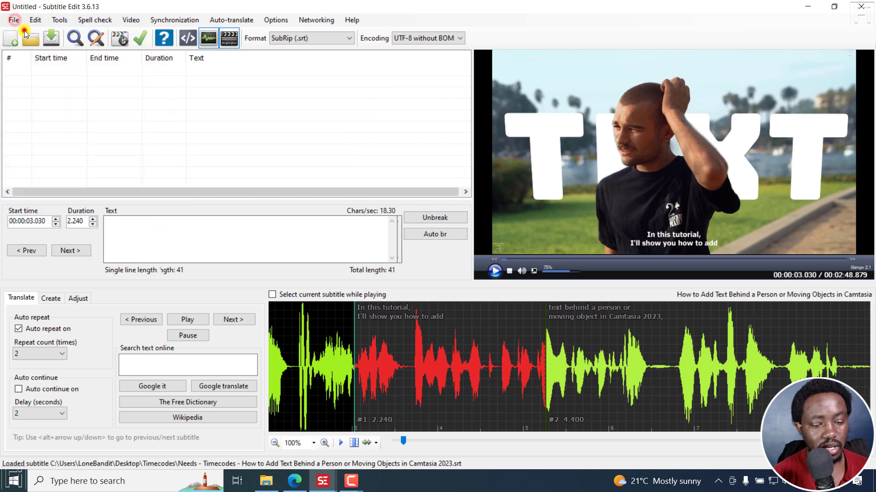
{"action": "left_click", "coordinate": [13, 19]}
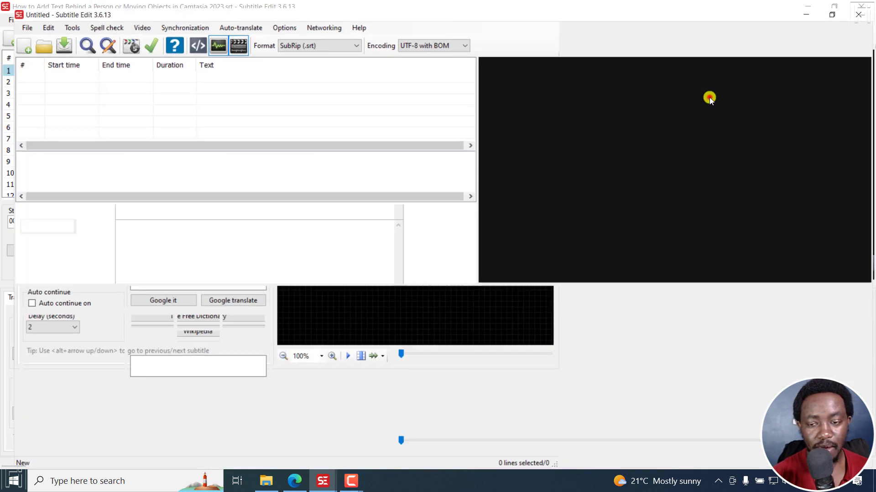
{"action": "left_click", "coordinate": [131, 20]}
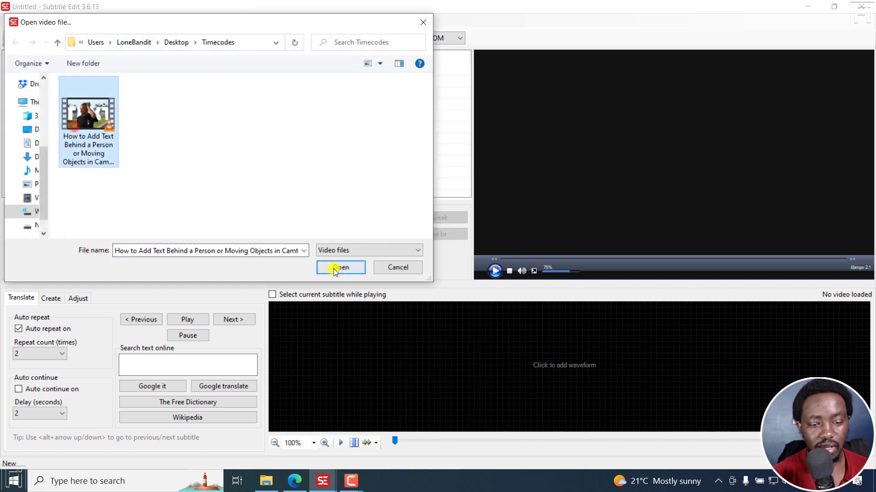
{"action": "left_click", "coordinate": [340, 268]}
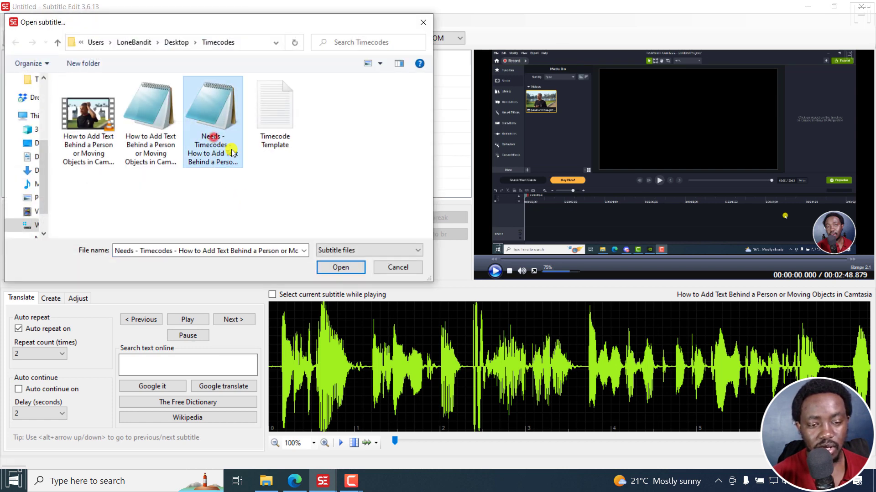
{"action": "left_click", "coordinate": [340, 268]}
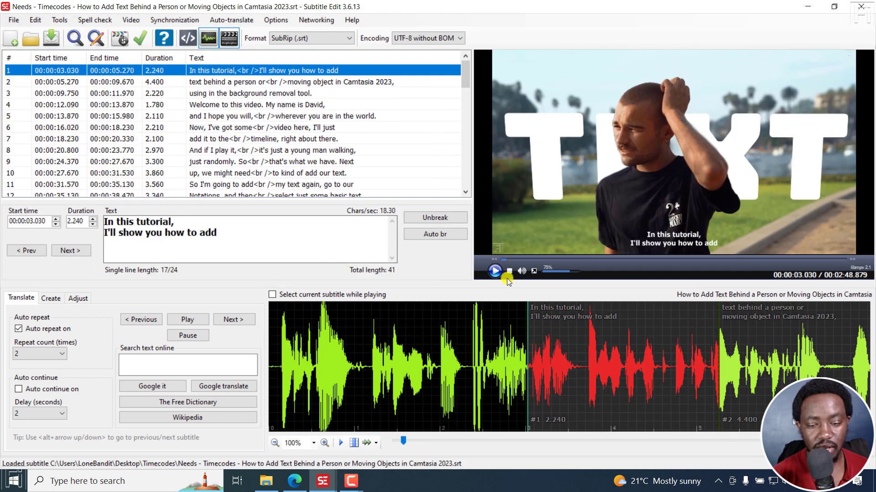
{"action": "left_click", "coordinate": [493, 272]}
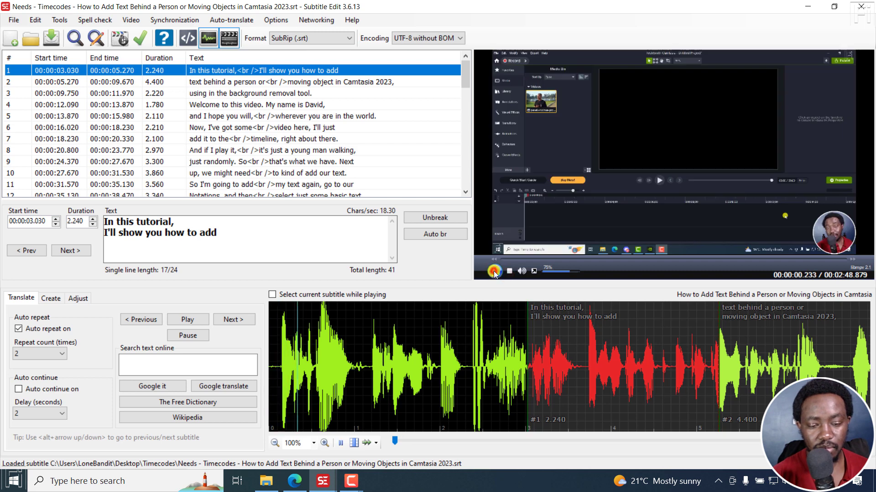
{"action": "left_click", "coordinate": [493, 271]}
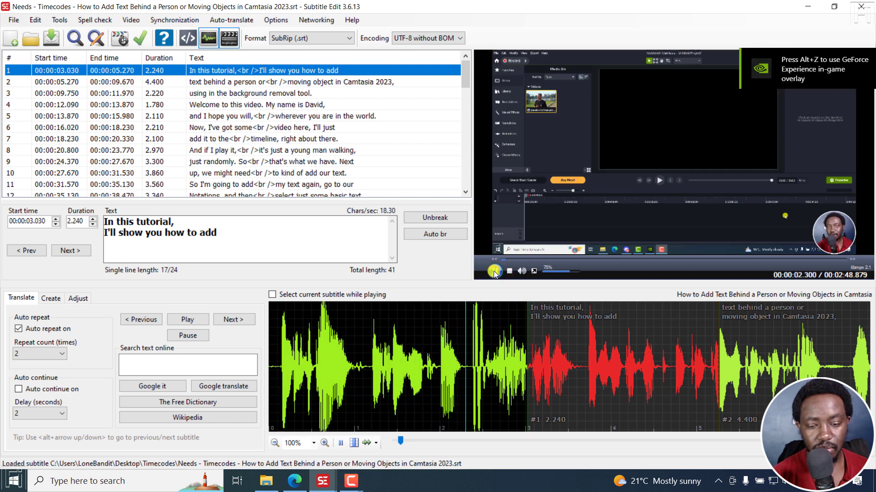
{"action": "left_click", "coordinate": [495, 270]}
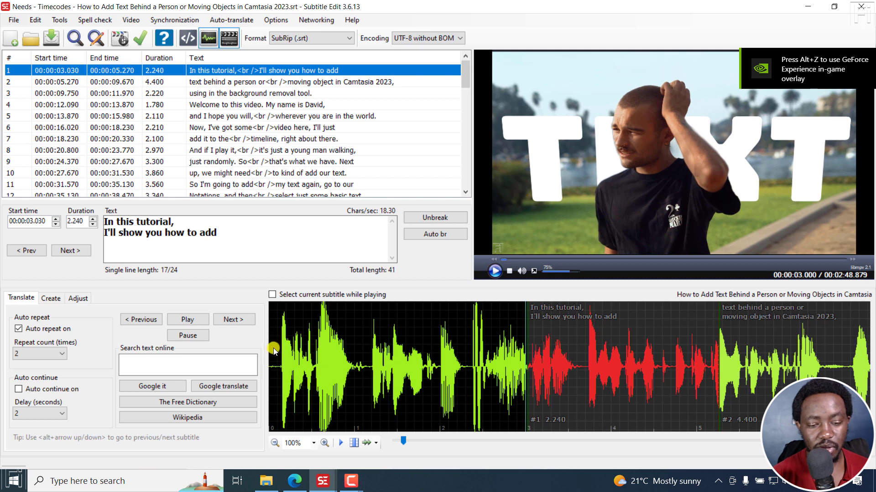
{"action": "mouse_move", "coordinate": [284, 363]}
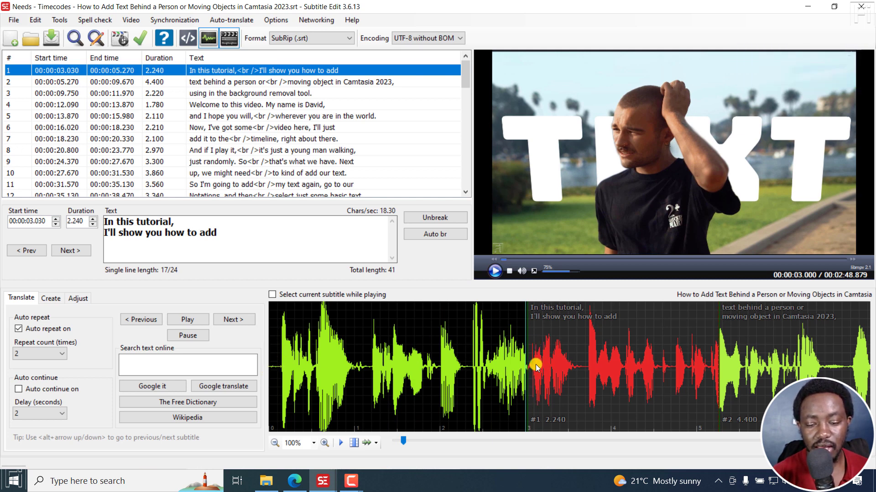
{"action": "left_click", "coordinate": [494, 271]}
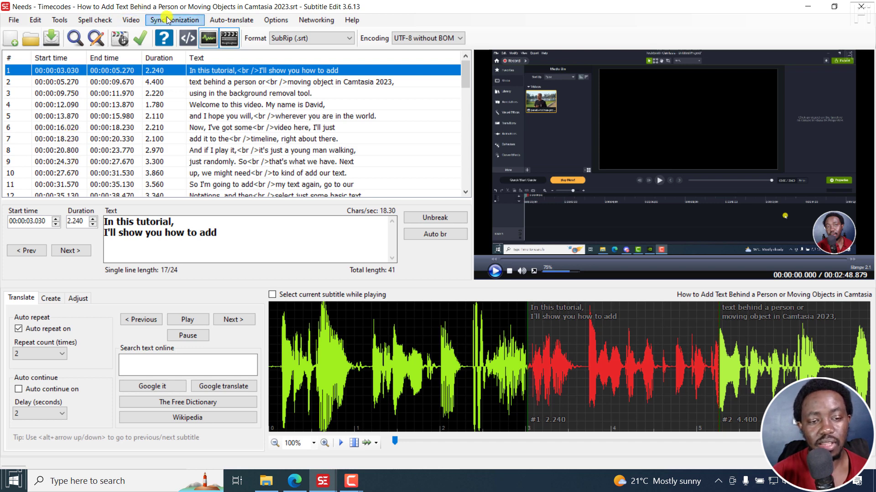
{"action": "left_click", "coordinate": [174, 19]}
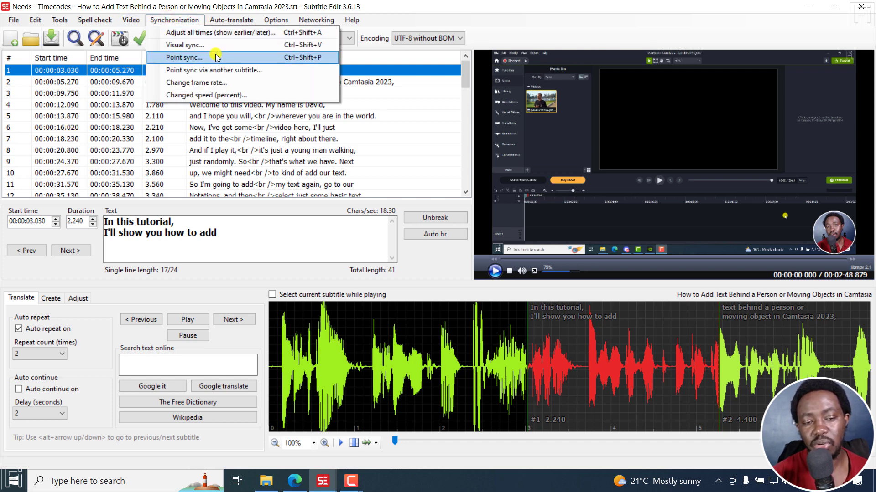
{"action": "mouse_move", "coordinate": [213, 60]}
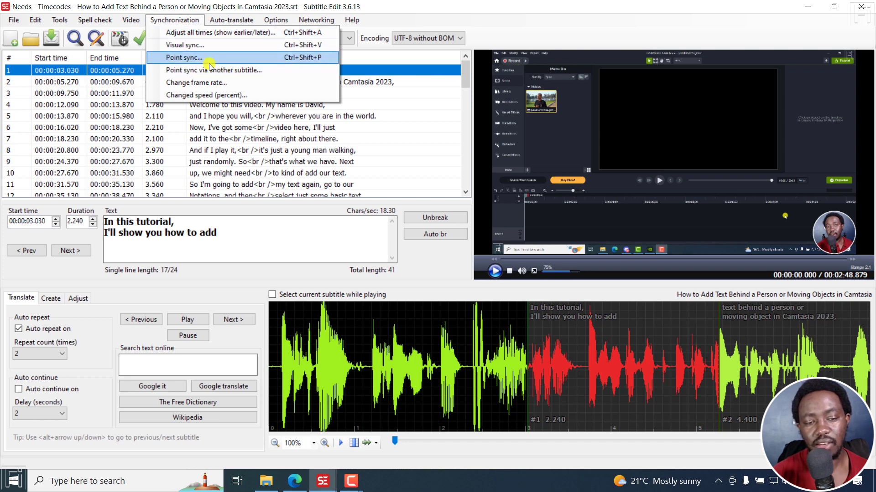
{"action": "mouse_move", "coordinate": [235, 70]}
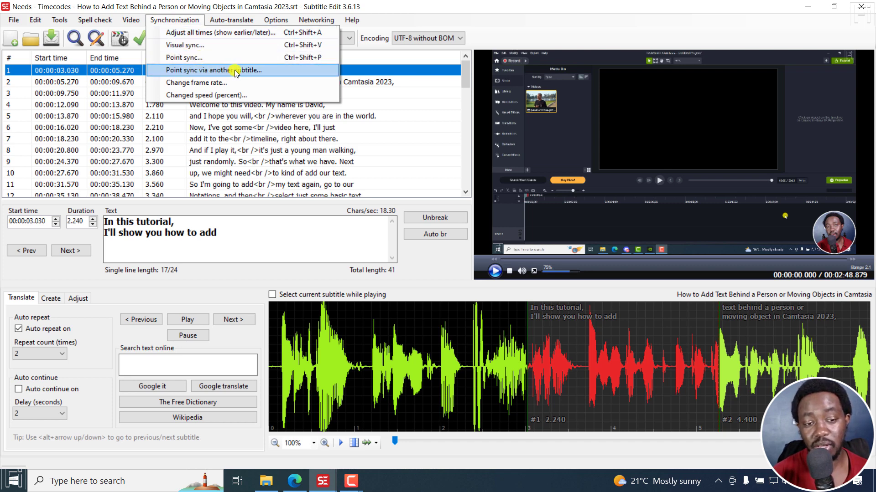
{"action": "mouse_move", "coordinate": [183, 56]}
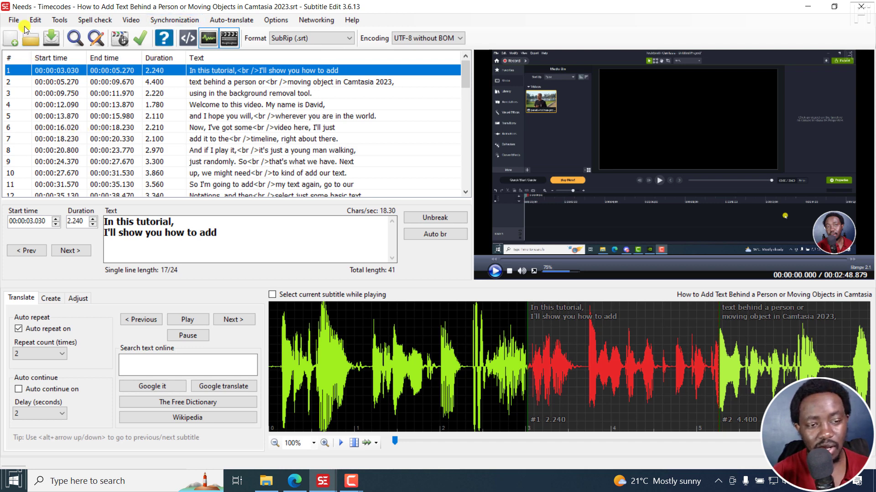
Import time codes from the Timecode Template file into the Needs - Timecodes subtitles
{"action": "left_click", "coordinate": [13, 19]}
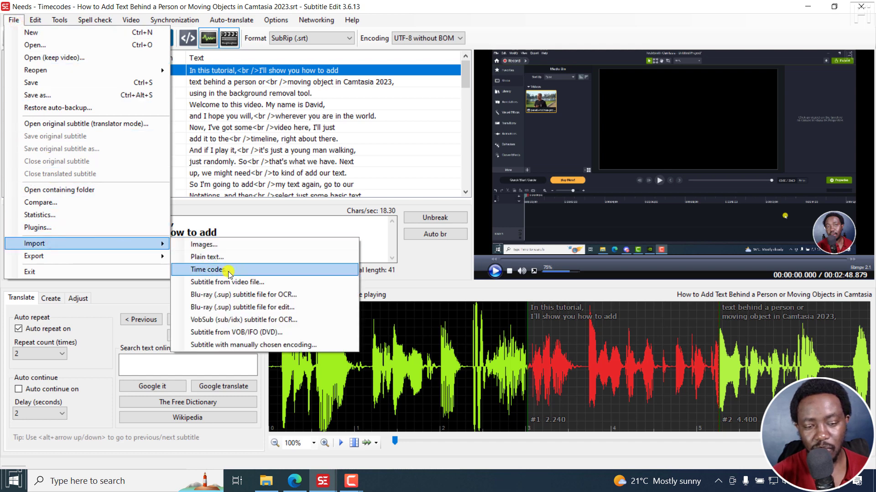
{"action": "left_click", "coordinate": [207, 270]}
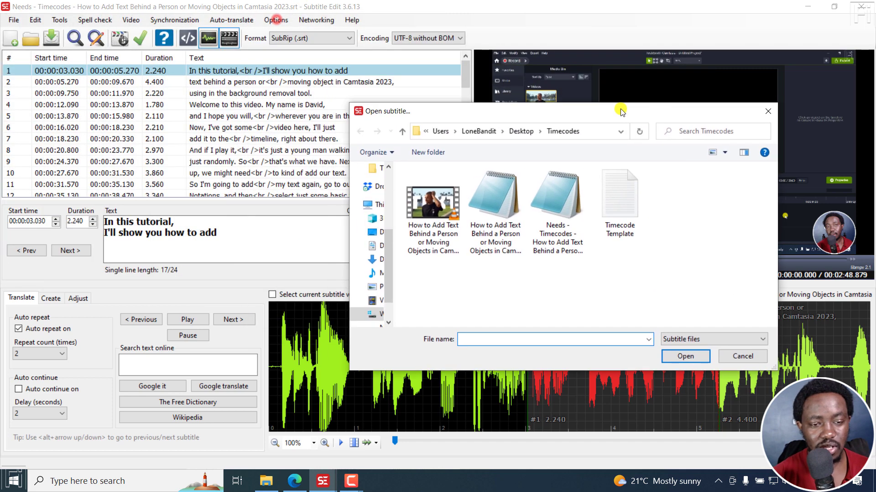
{"action": "left_click", "coordinate": [432, 203]}
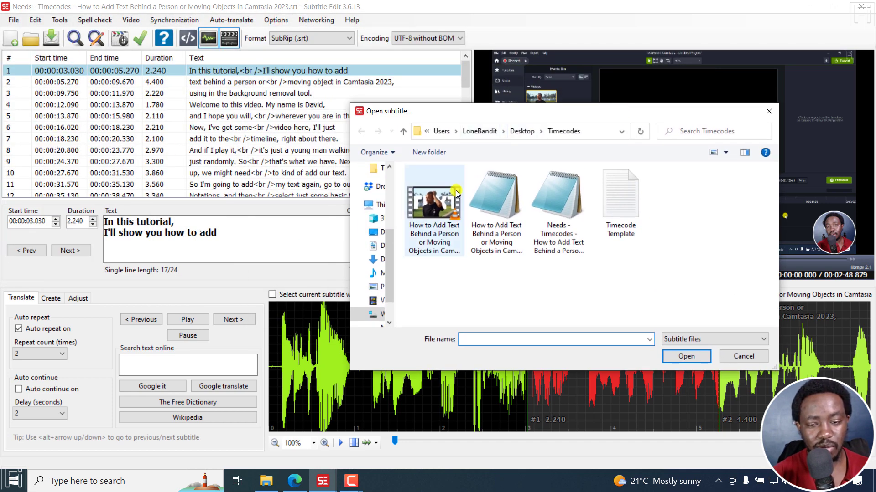
{"action": "left_click", "coordinate": [620, 192]}
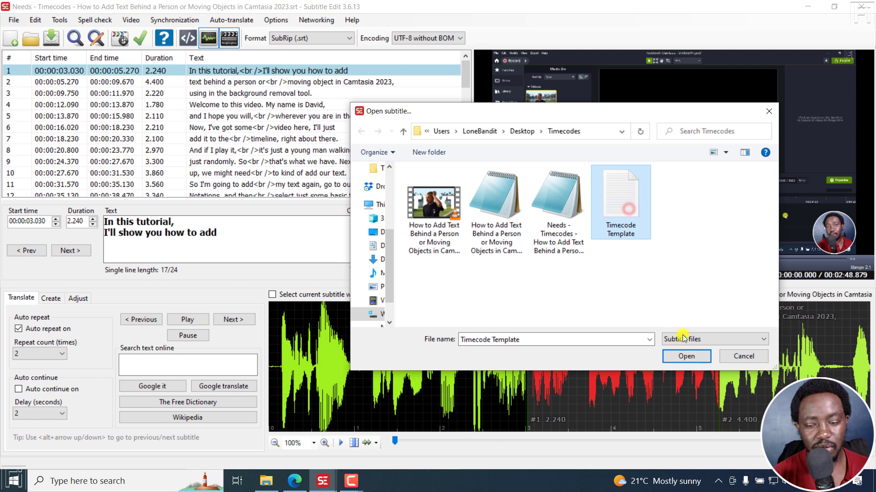
{"action": "left_click", "coordinate": [686, 356]}
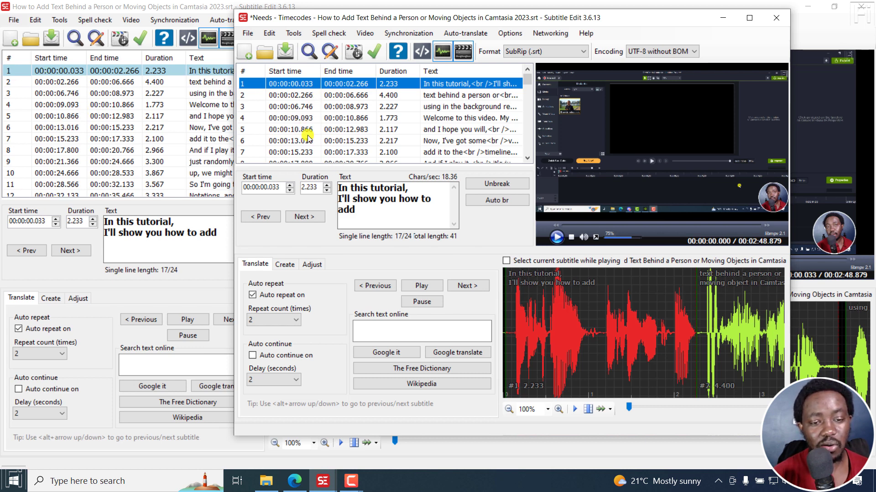
{"action": "mouse_move", "coordinate": [310, 103]}
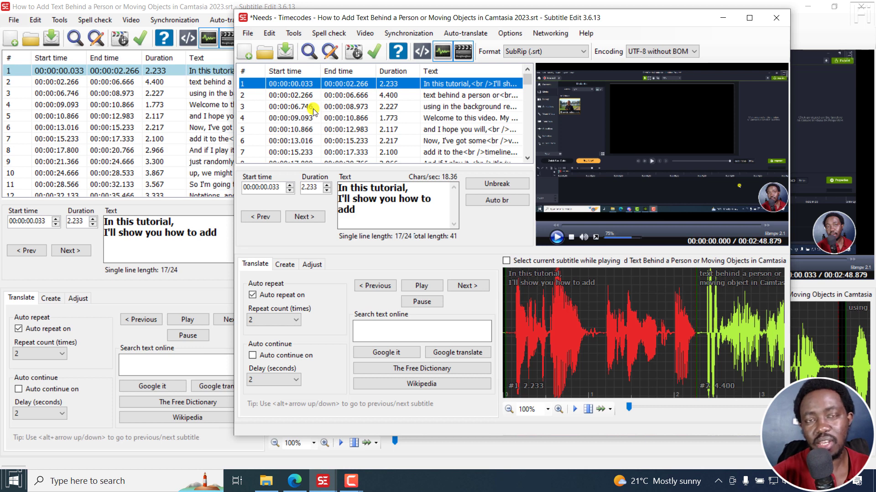
Maximize the re-timed subtitle window so a single editor window remains
{"action": "left_click", "coordinate": [742, 17]}
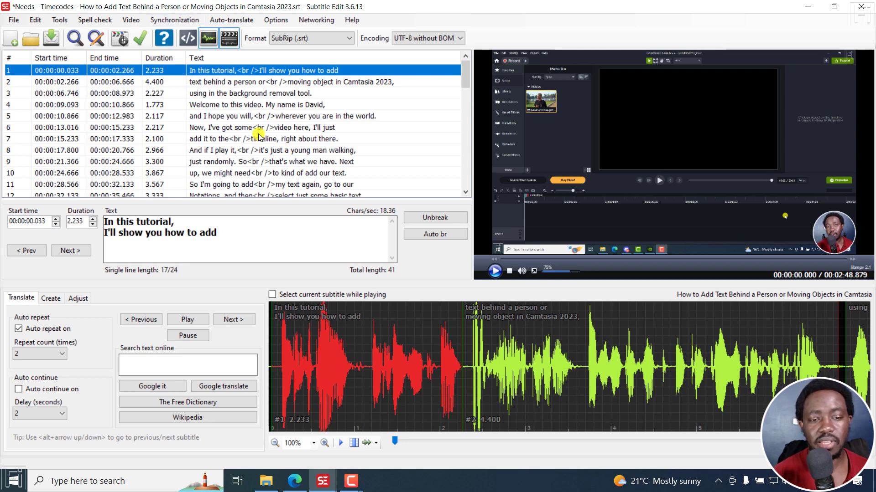
{"action": "mouse_move", "coordinate": [271, 146]}
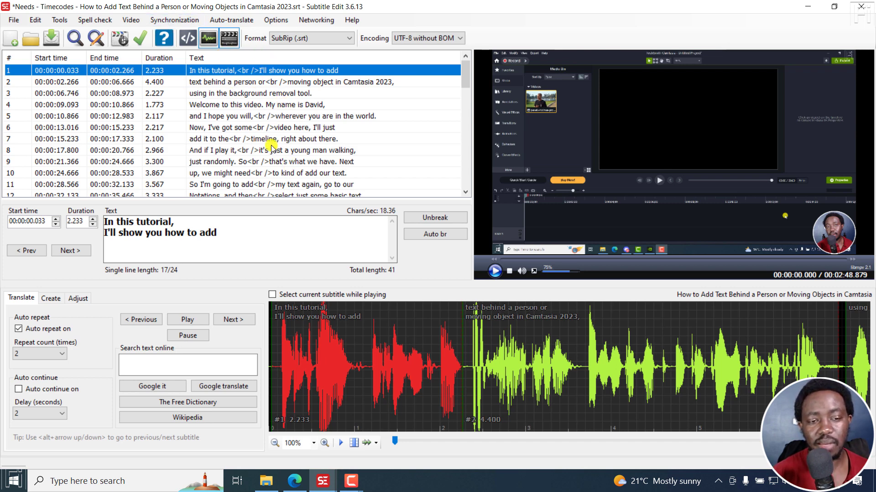